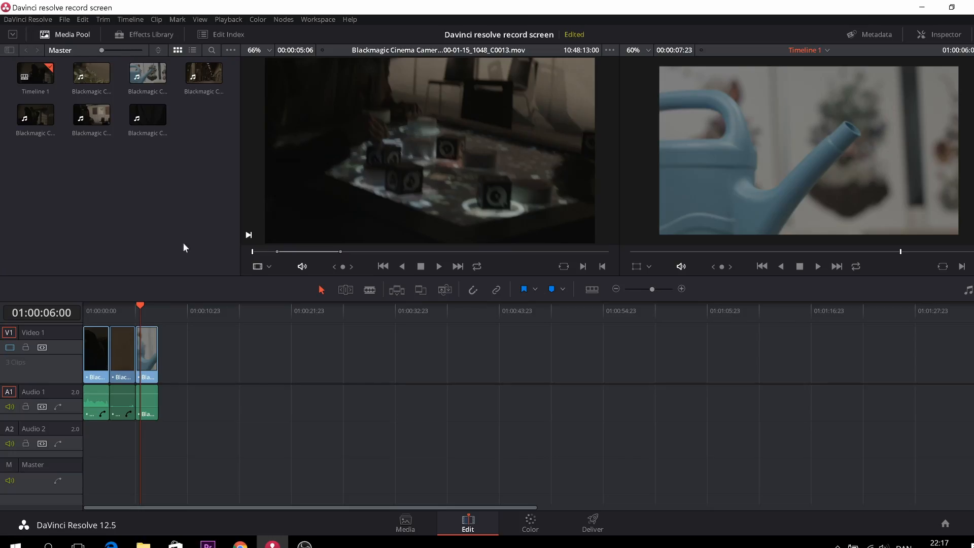
mouse_move(473, 291)
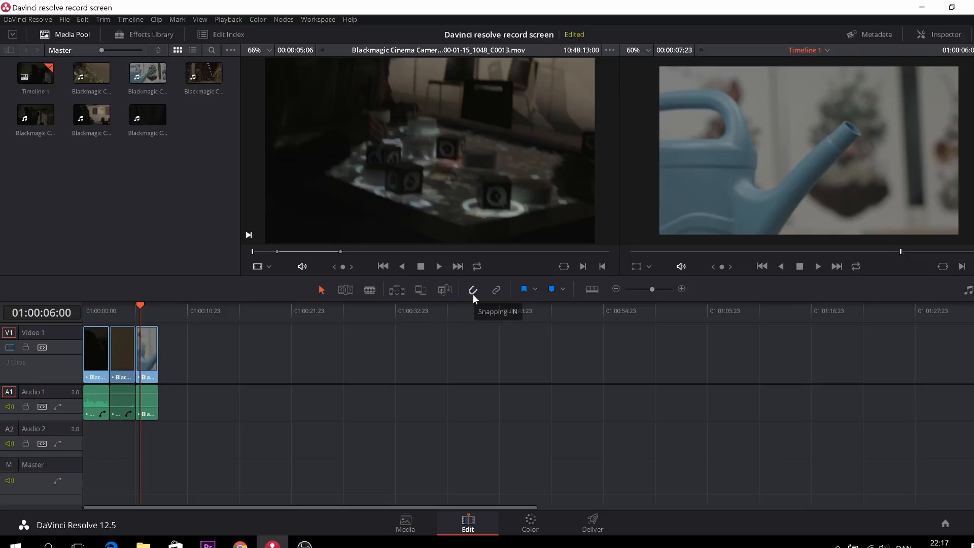
- Enable snapping with N and drag the watering-can clip right along the timeline
key(n)
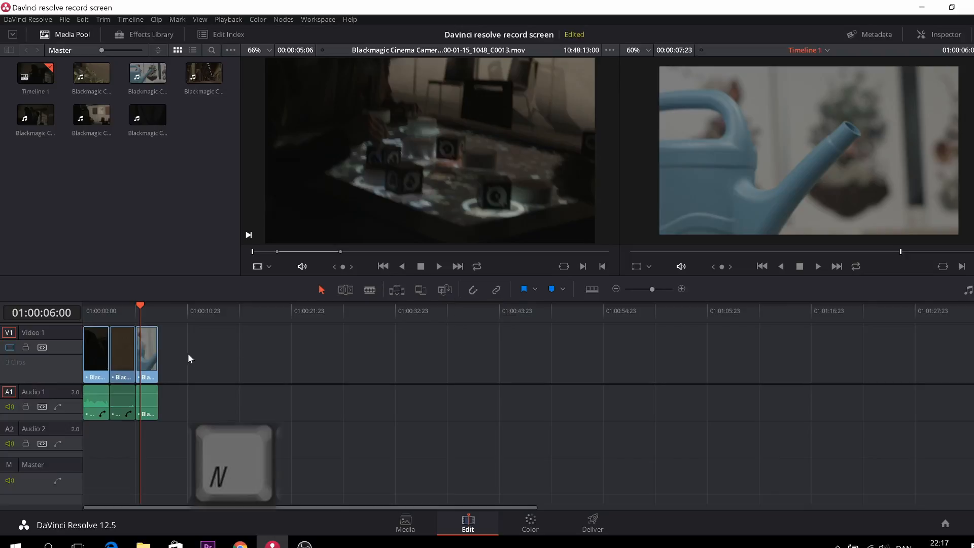
click(149, 354)
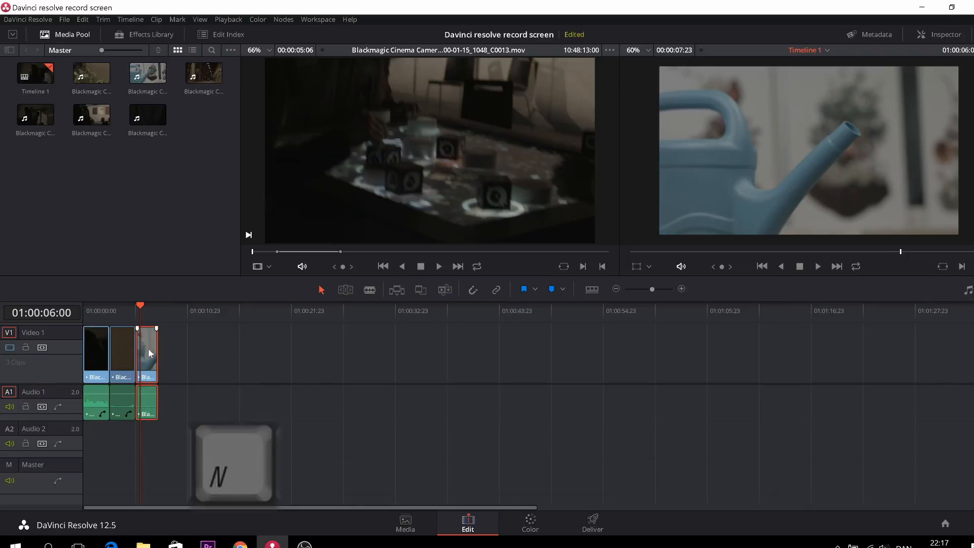
drag(148, 353, 235, 353)
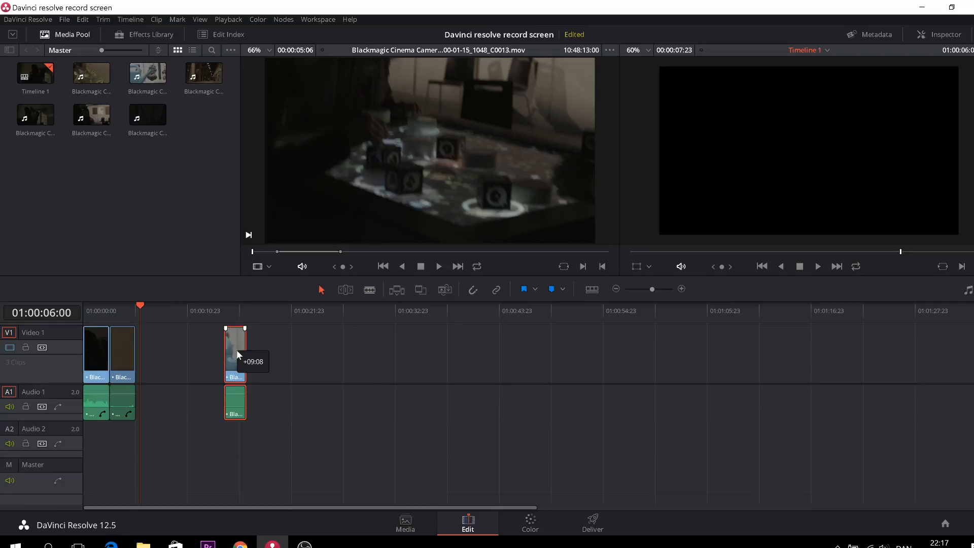
- Drag the watering-can clip back left until it snaps flush against the second clip
drag(234, 351, 189, 351)
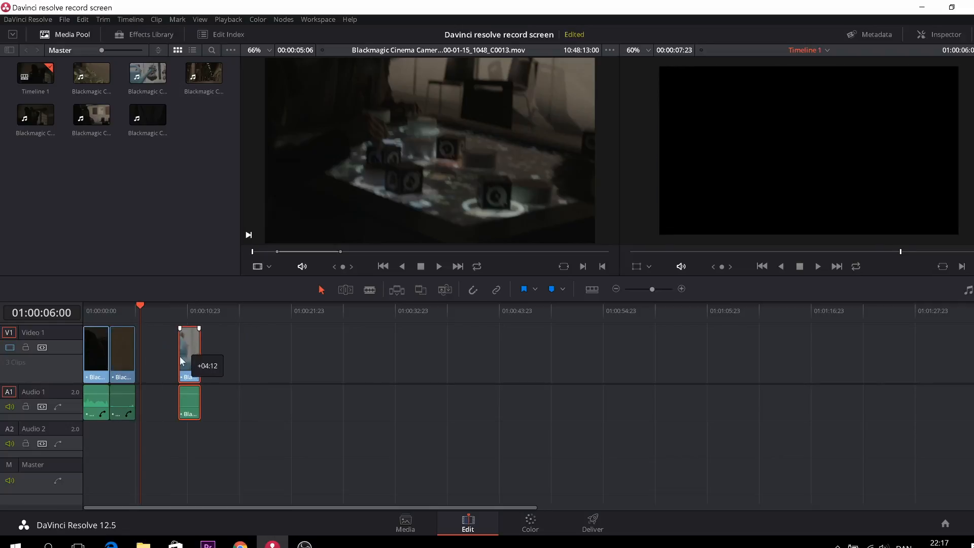
drag(201, 354, 178, 354)
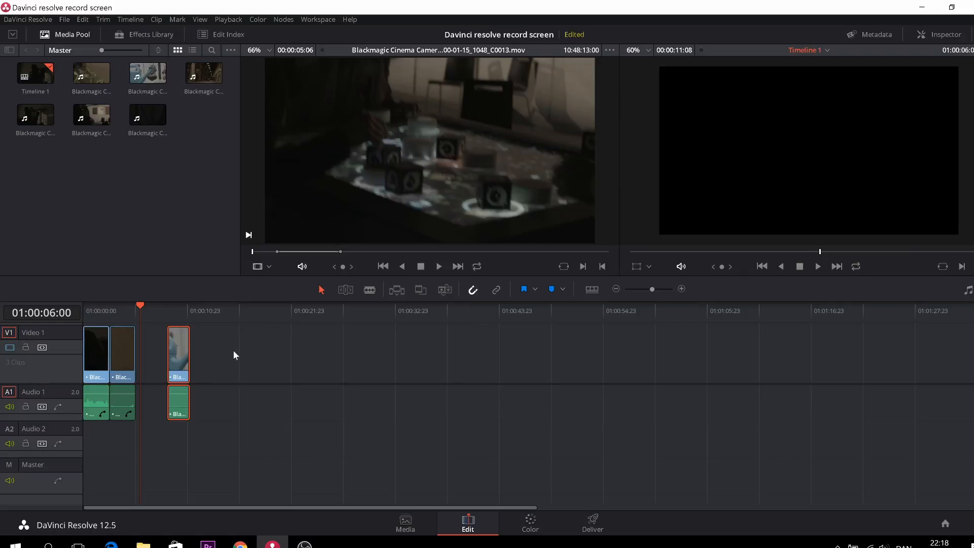
drag(179, 354, 144, 354)
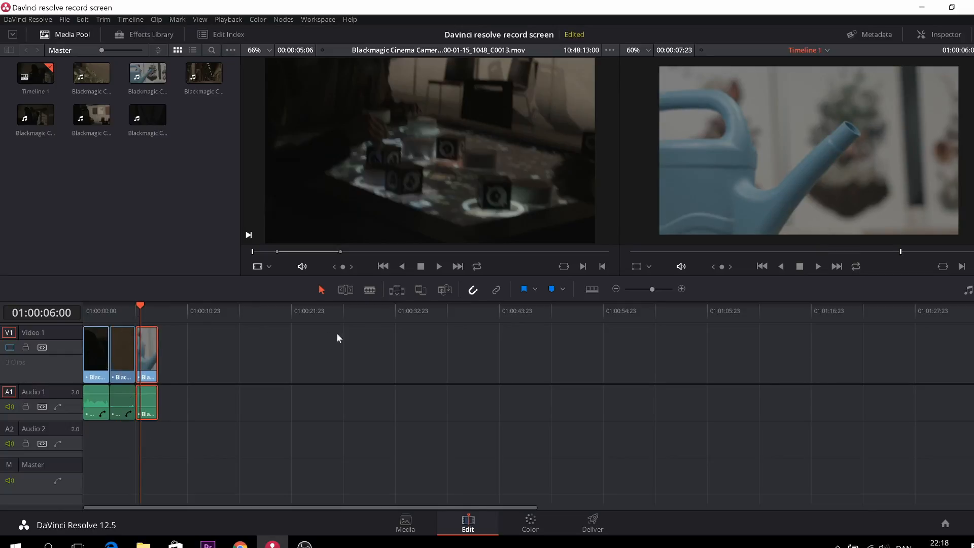
mouse_move(360, 338)
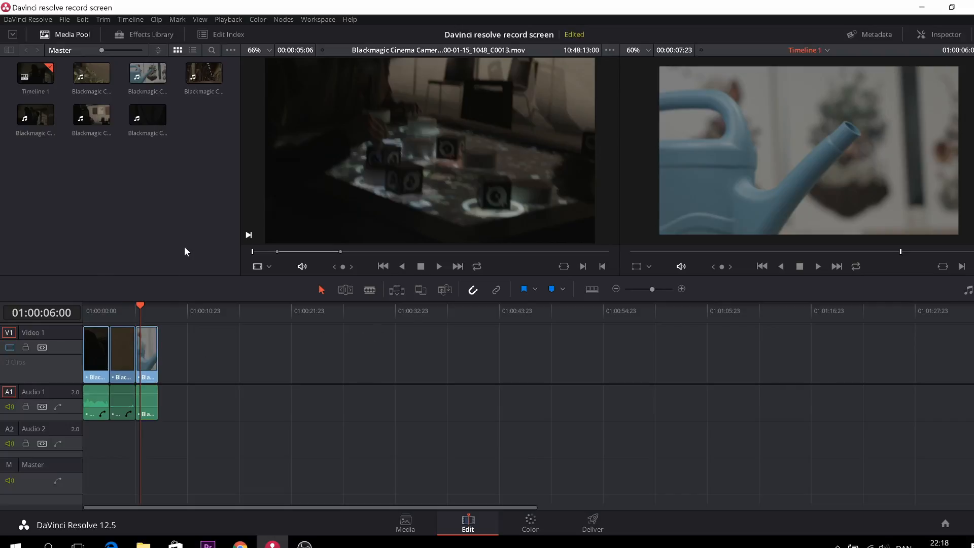
- Place the tabletop cubes clip on Video 1 around 01:00:21 and move the playhead into it
click(203, 73)
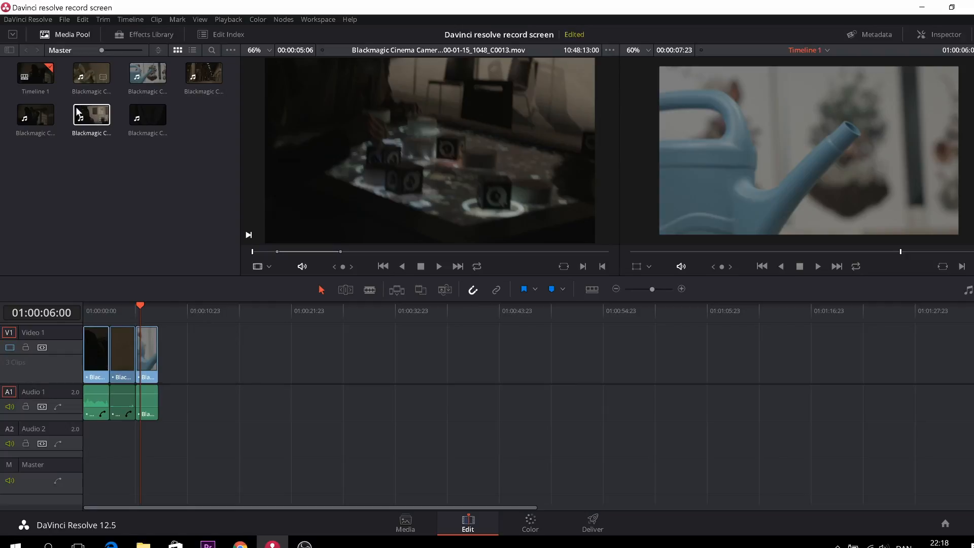
click(91, 114)
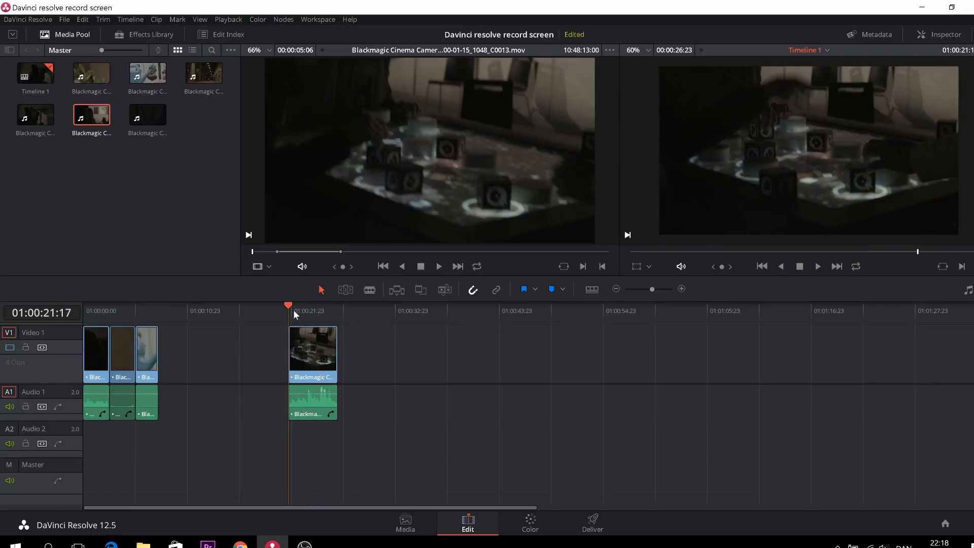
click(818, 266)
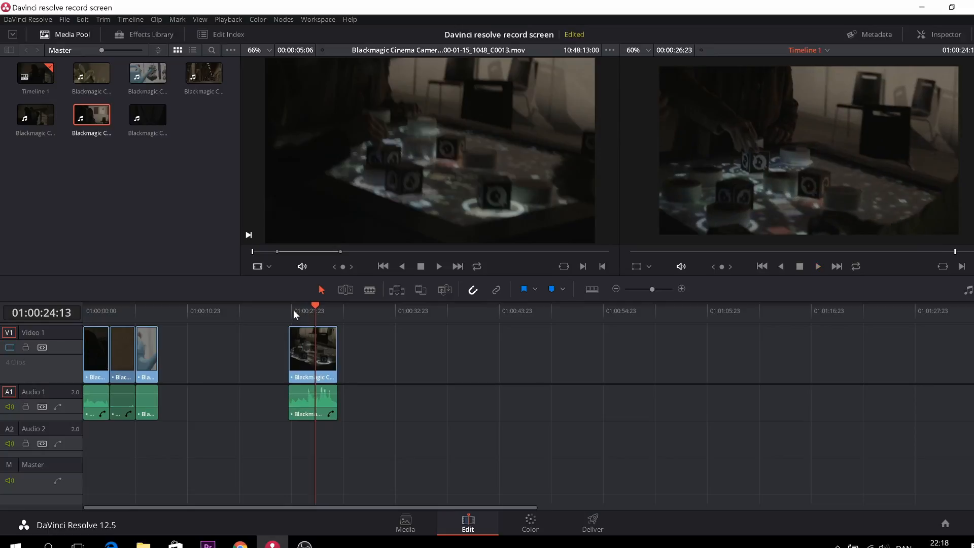
mouse_move(358, 378)
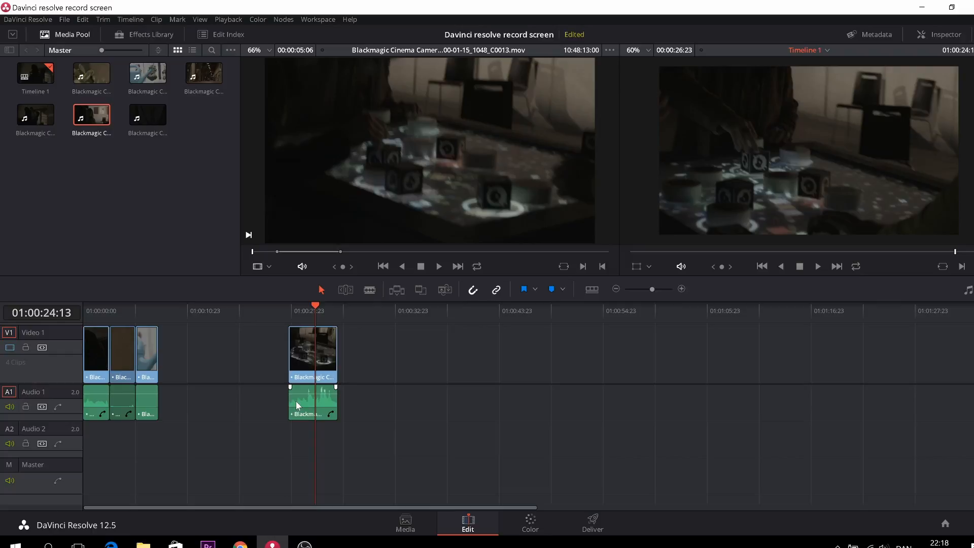
- With linked selection on, drag the tabletop clip and its audio left toward the first three clips
drag(310, 403, 267, 404)
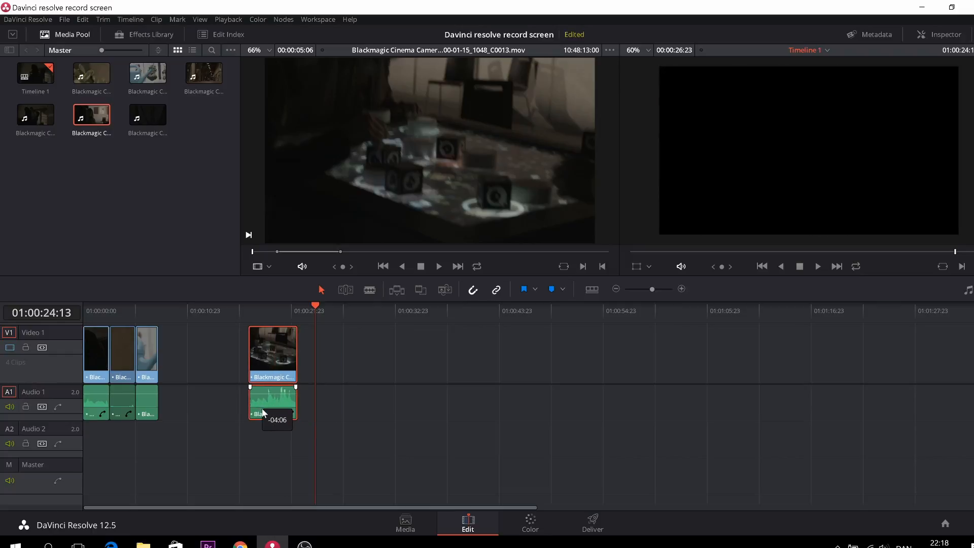
drag(264, 413, 243, 413)
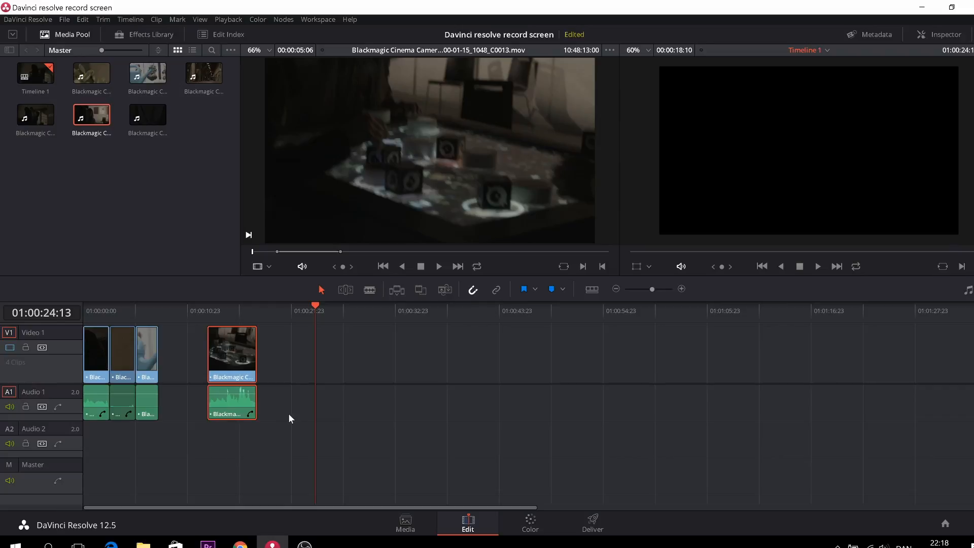
drag(231, 402, 351, 402)
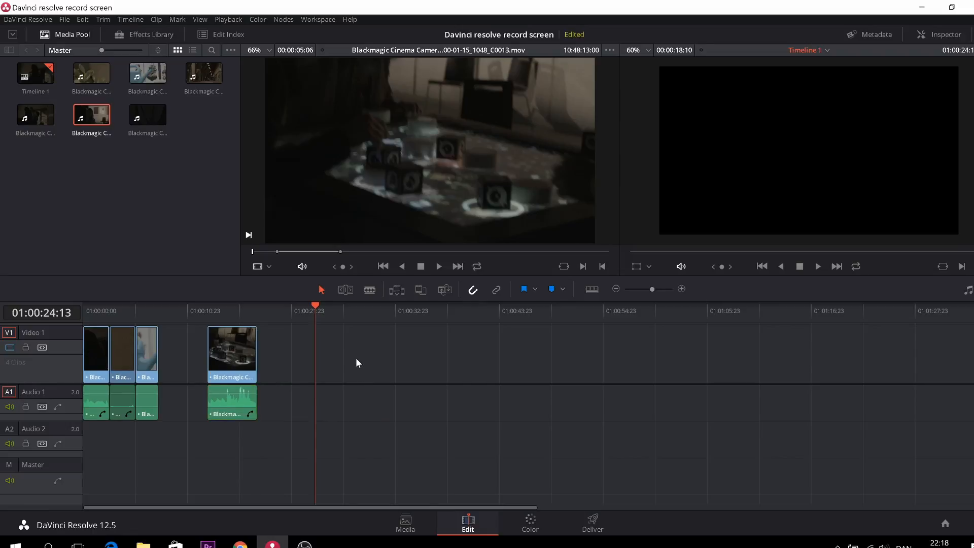
mouse_move(496, 299)
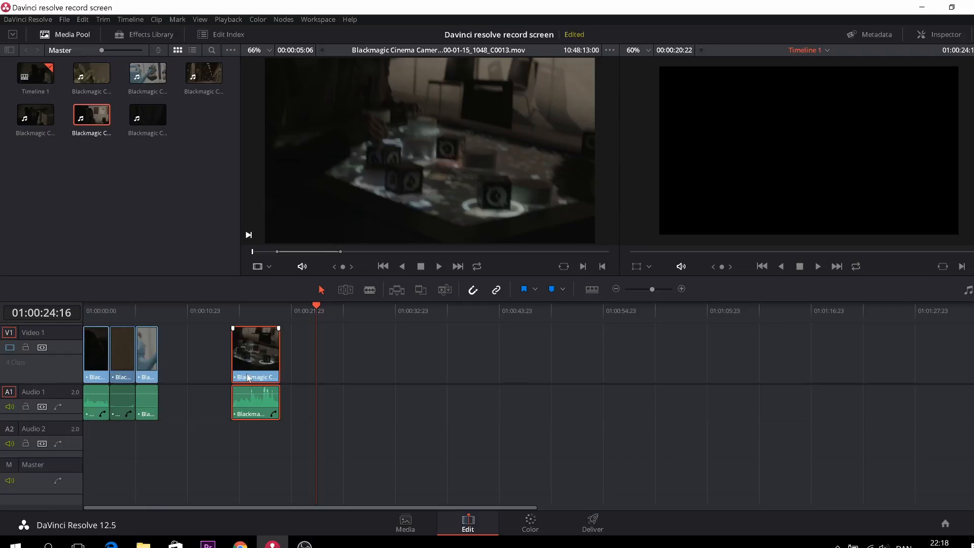
- With linked selection off, set the watering-can video flush before the tabletop video and preview it
drag(256, 354, 214, 354)
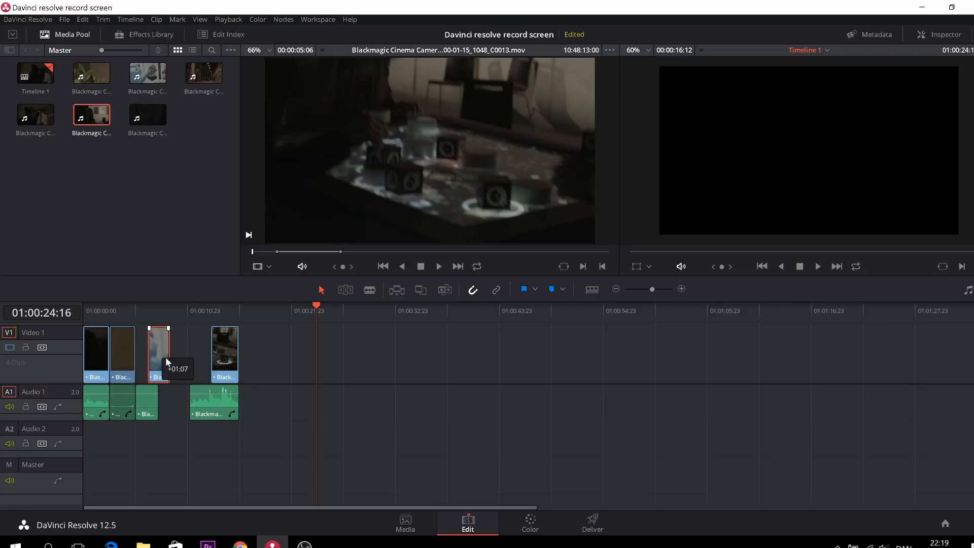
drag(167, 354, 199, 354)
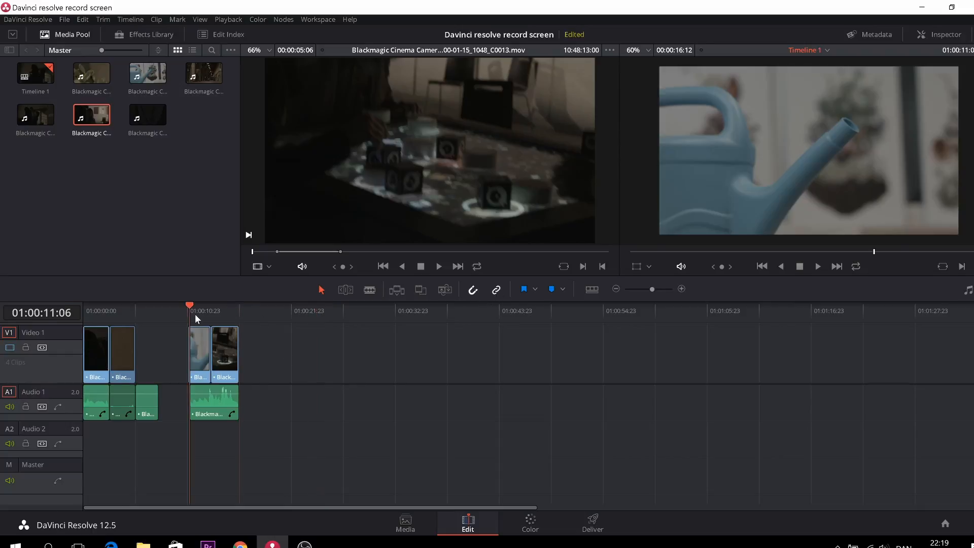
click(818, 265)
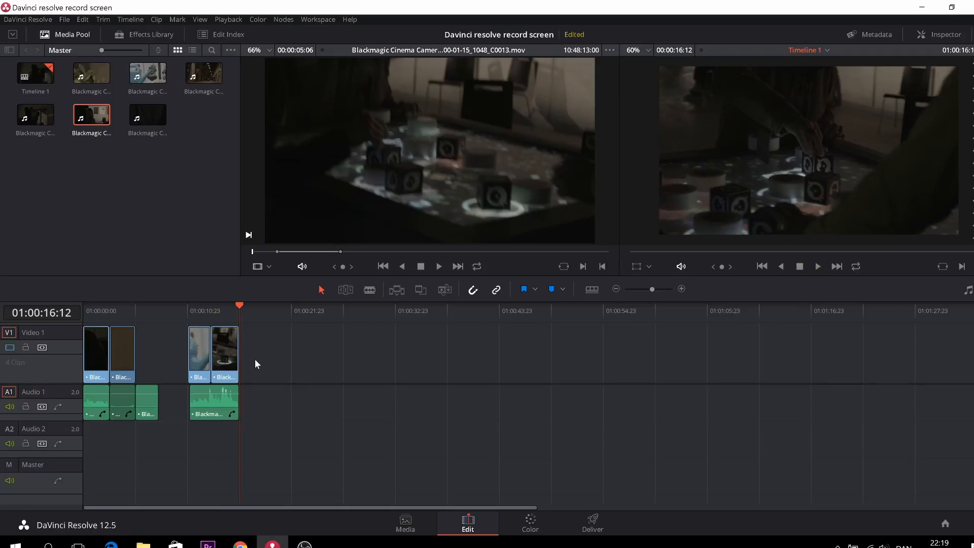
mouse_move(530, 341)
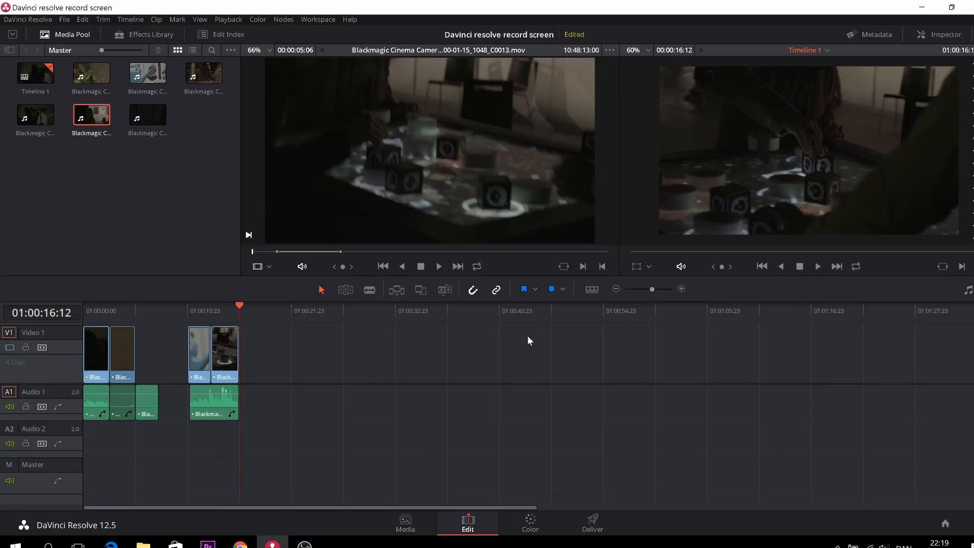